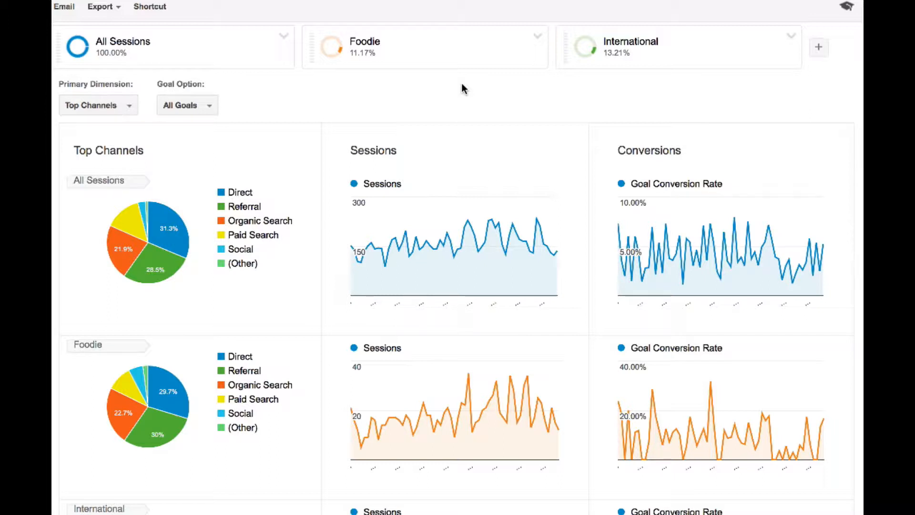
{"action": "mouse_move", "coordinate": [417, 100]}
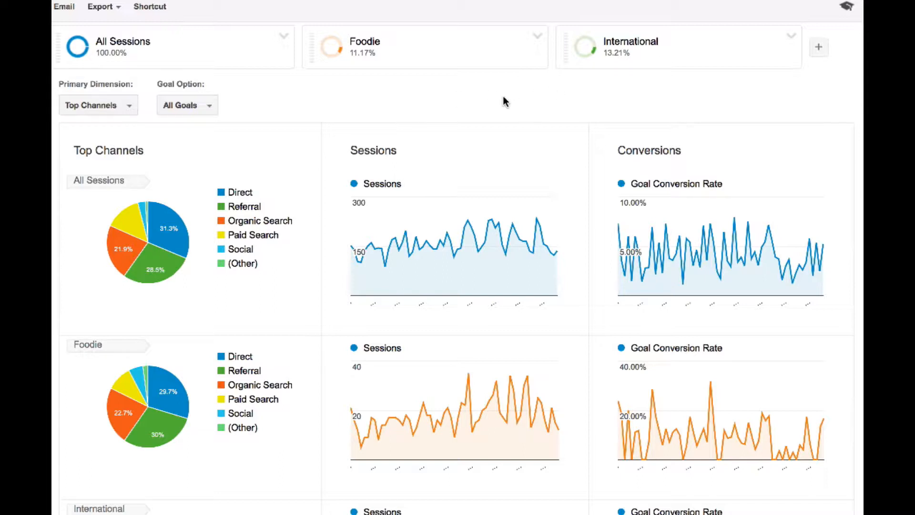
{"action": "mouse_move", "coordinate": [483, 105]}
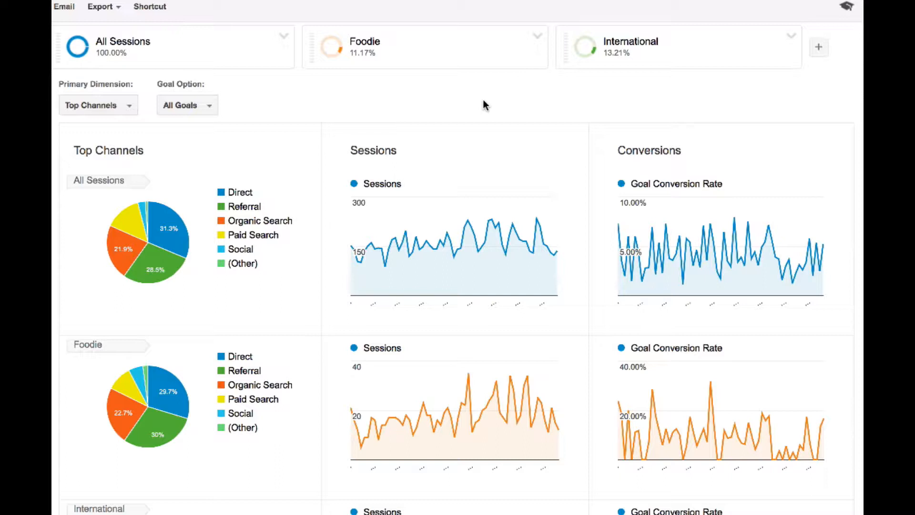
{"action": "mouse_move", "coordinate": [212, 50]}
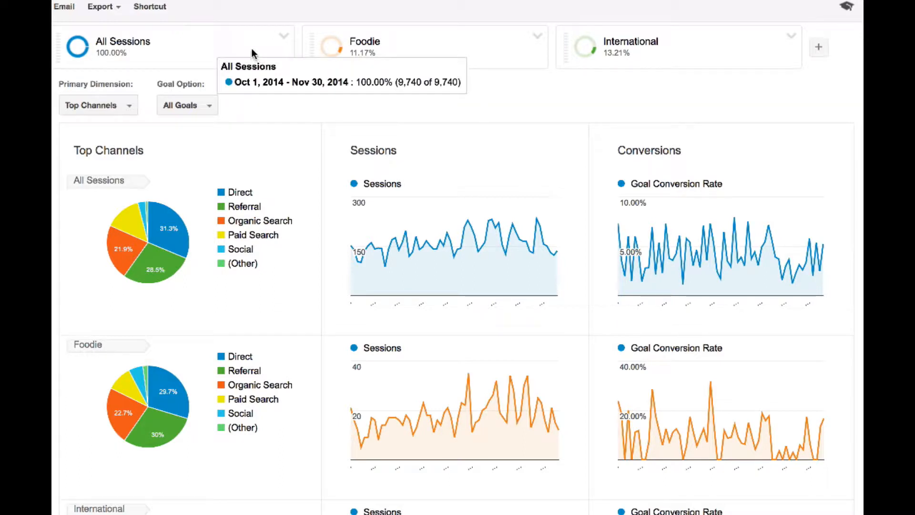
{"action": "mouse_move", "coordinate": [292, 97]}
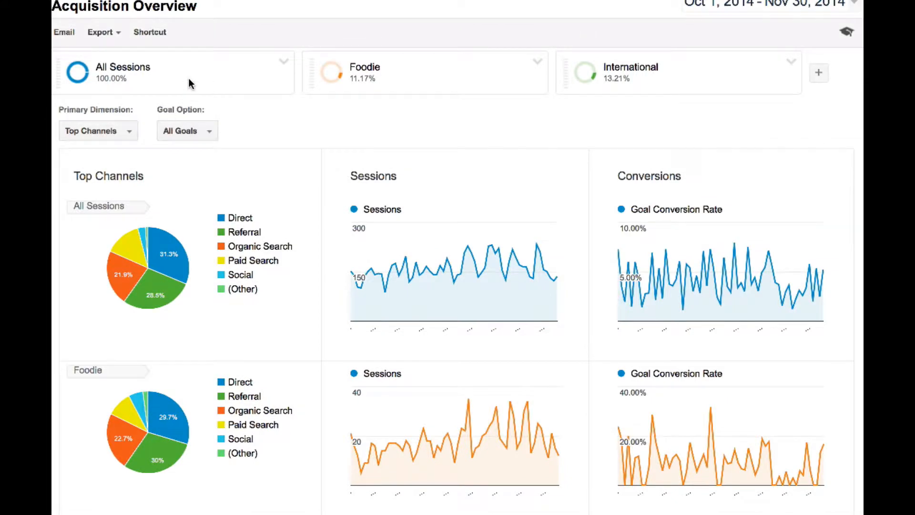
{"action": "mouse_move", "coordinate": [445, 84]}
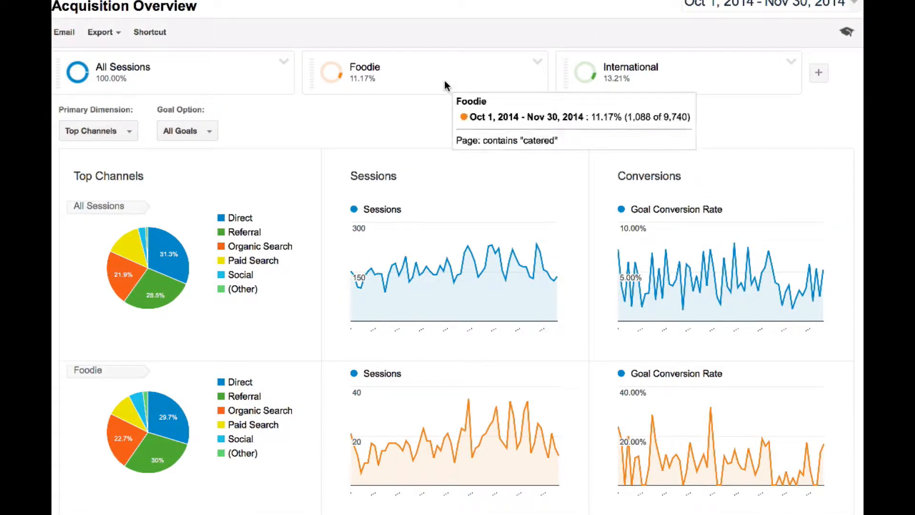
{"action": "mouse_move", "coordinate": [522, 115]}
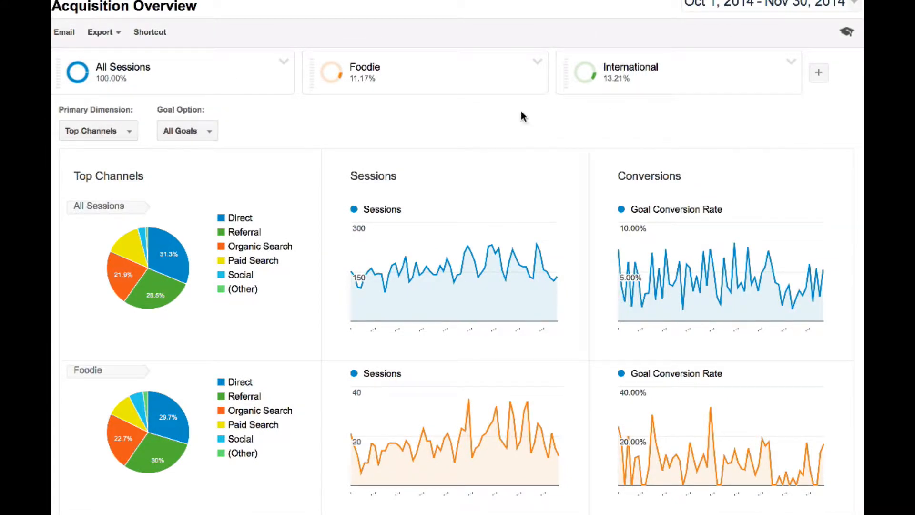
{"action": "mouse_move", "coordinate": [347, 107]}
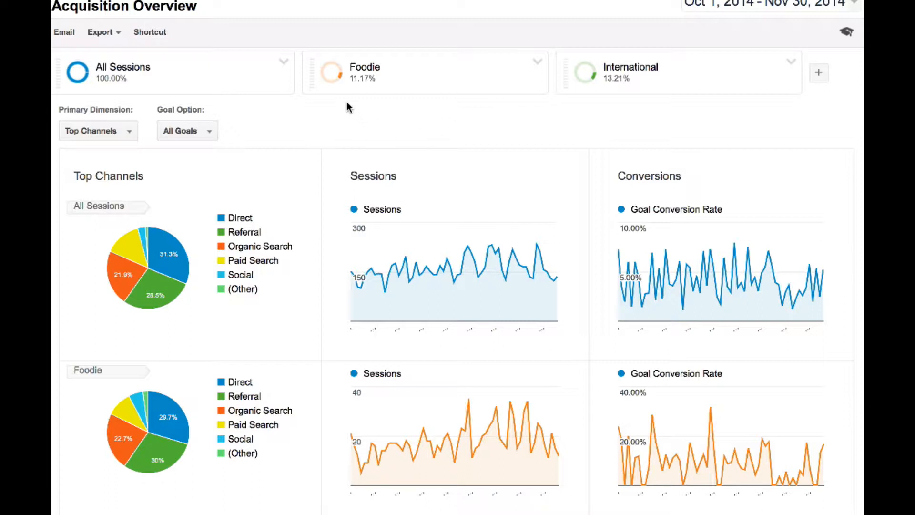
{"action": "mouse_move", "coordinate": [366, 97]}
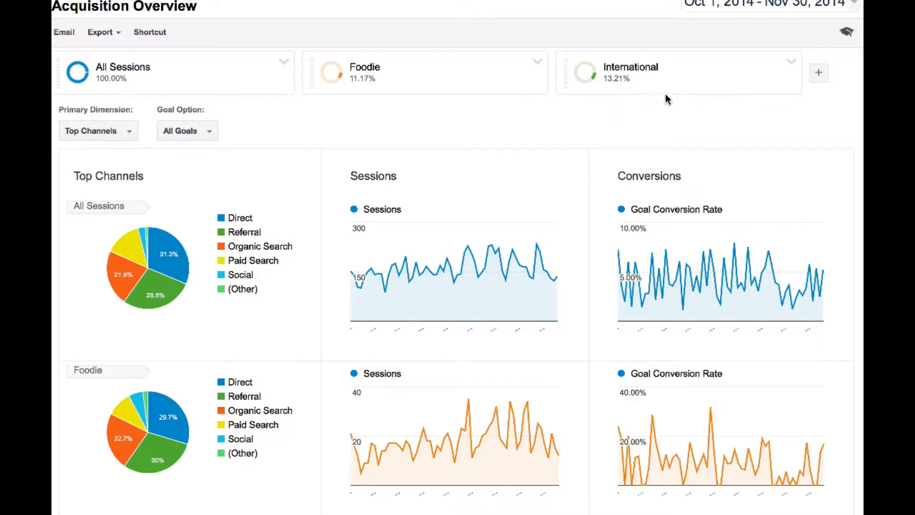
{"action": "mouse_move", "coordinate": [352, 95]}
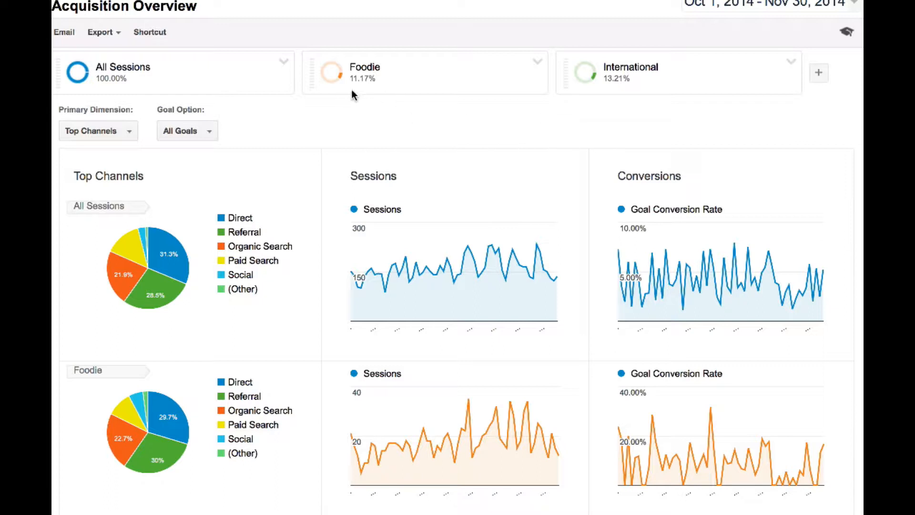
{"action": "mouse_move", "coordinate": [620, 114]}
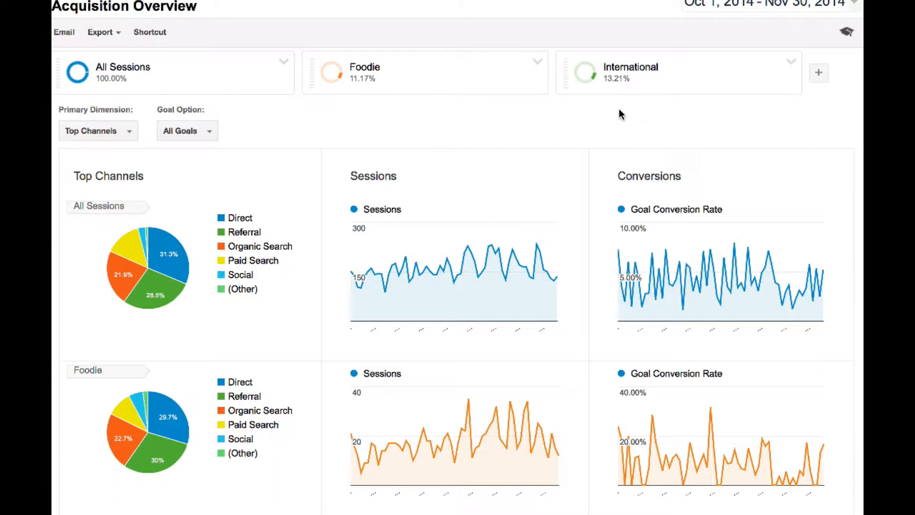
{"action": "mouse_move", "coordinate": [604, 120]}
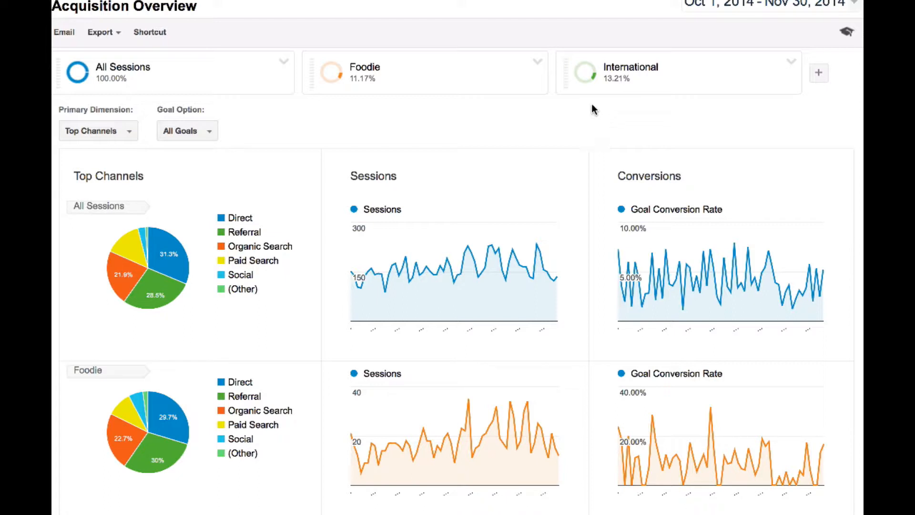
{"action": "scroll", "scroll_direction": "down", "scroll_amount": 3}
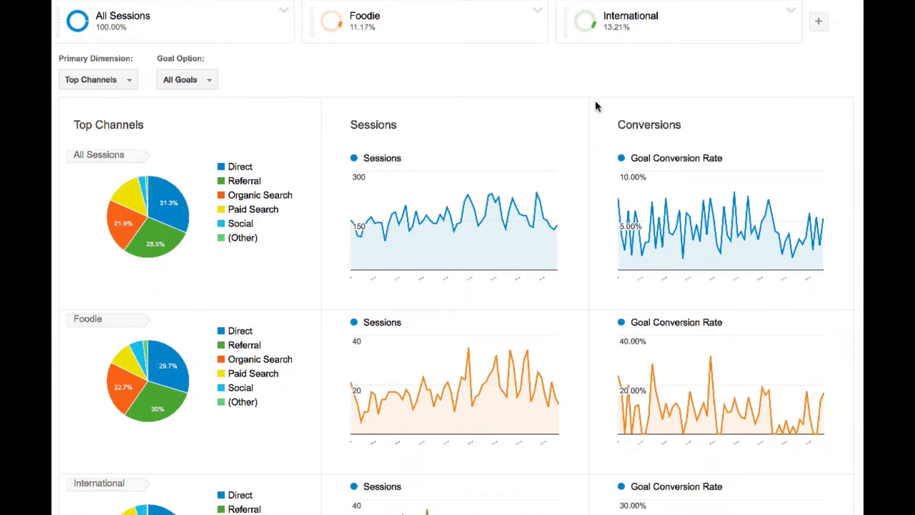
{"action": "scroll", "scroll_direction": "down", "scroll_amount": 3}
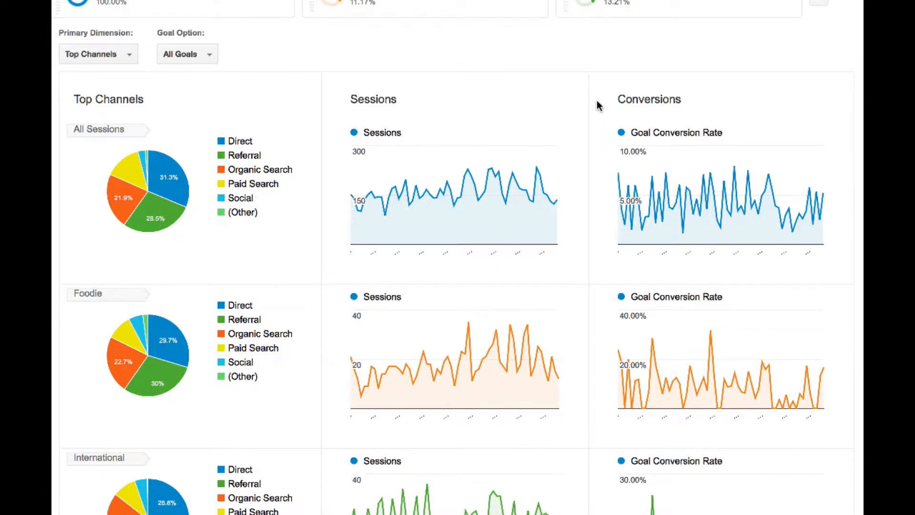
{"action": "scroll", "scroll_direction": "down", "scroll_amount": 3}
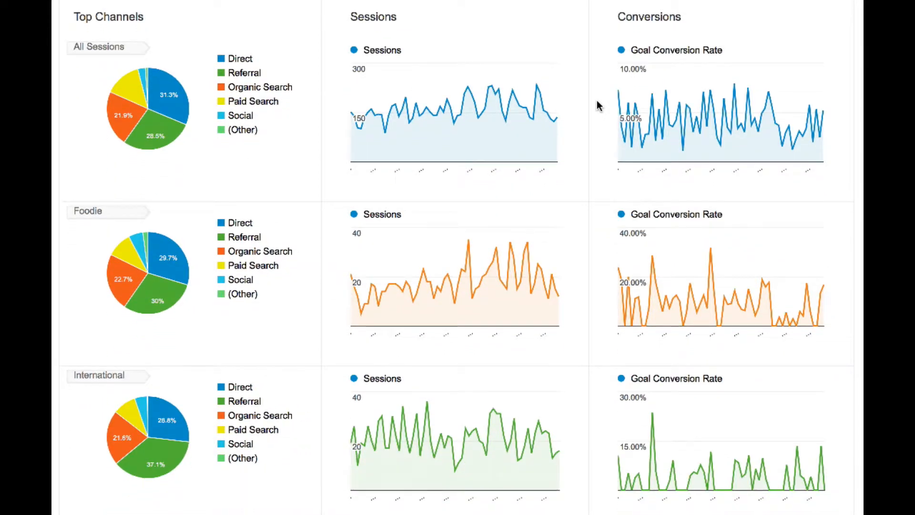
{"action": "scroll", "scroll_direction": "down", "scroll_amount": 3}
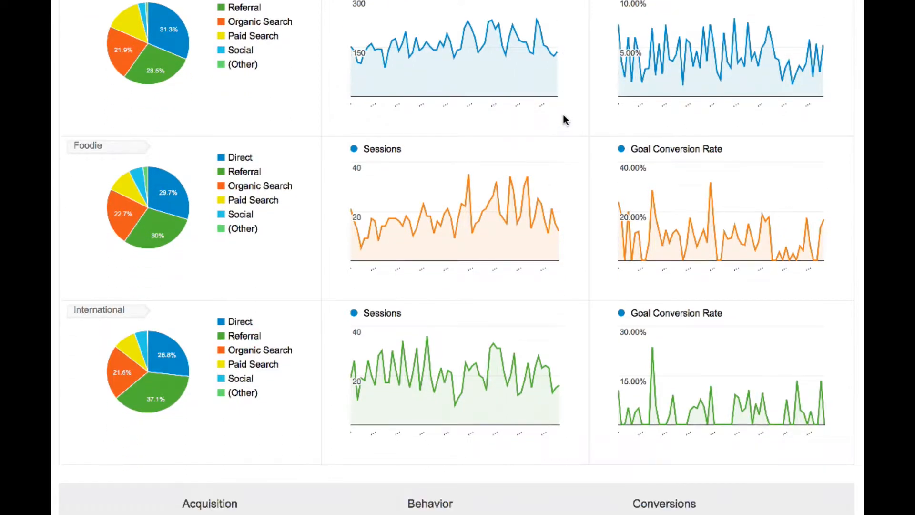
{"action": "scroll", "scroll_direction": "down", "scroll_amount": 3}
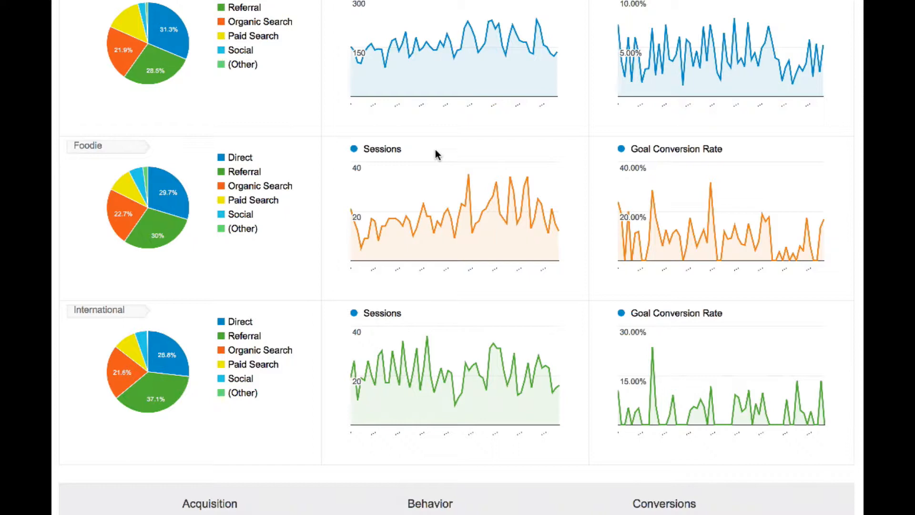
{"action": "scroll", "scroll_direction": "down", "scroll_amount": 3}
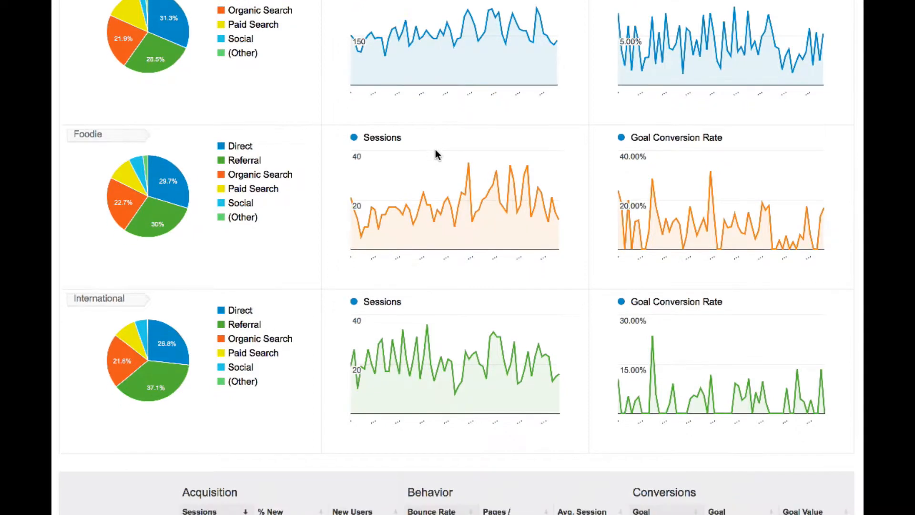
{"action": "scroll", "scroll_direction": "down", "scroll_amount": 3}
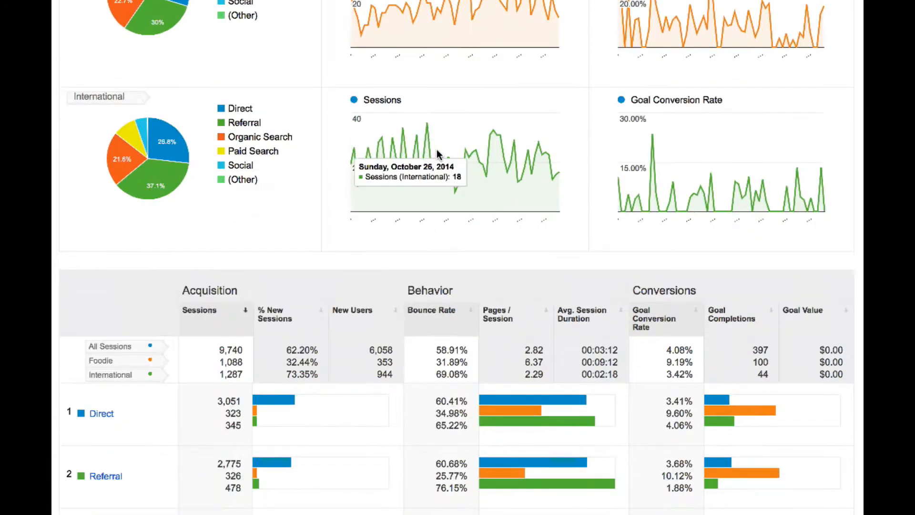
{"action": "scroll", "scroll_direction": "down", "scroll_amount": 3}
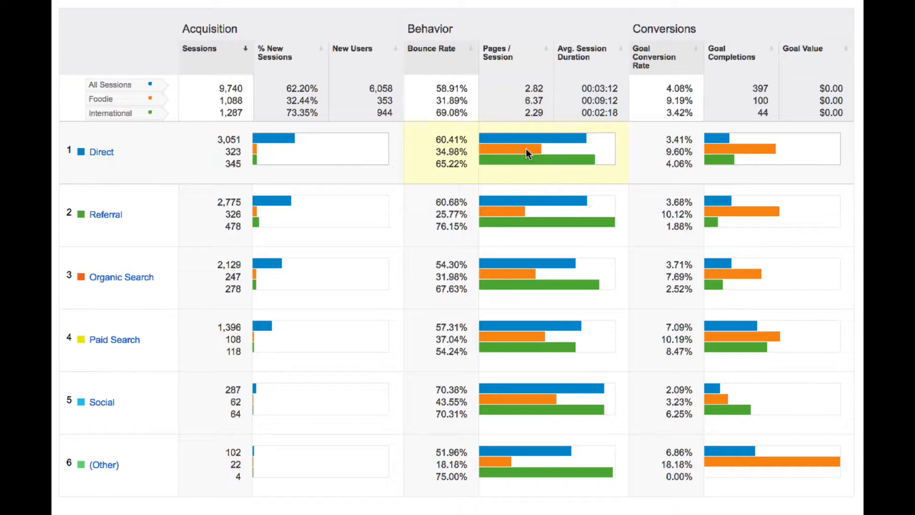
{"action": "mouse_move", "coordinate": [506, 208]}
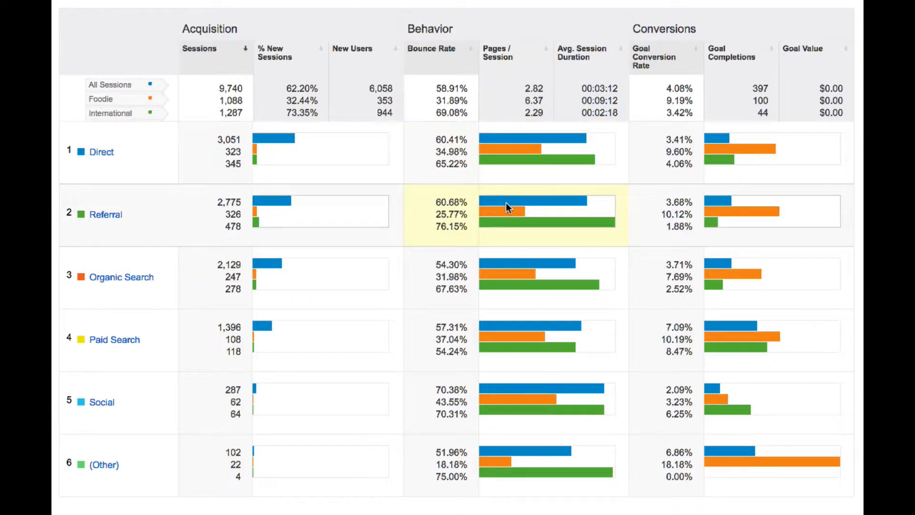
{"action": "mouse_move", "coordinate": [513, 286]}
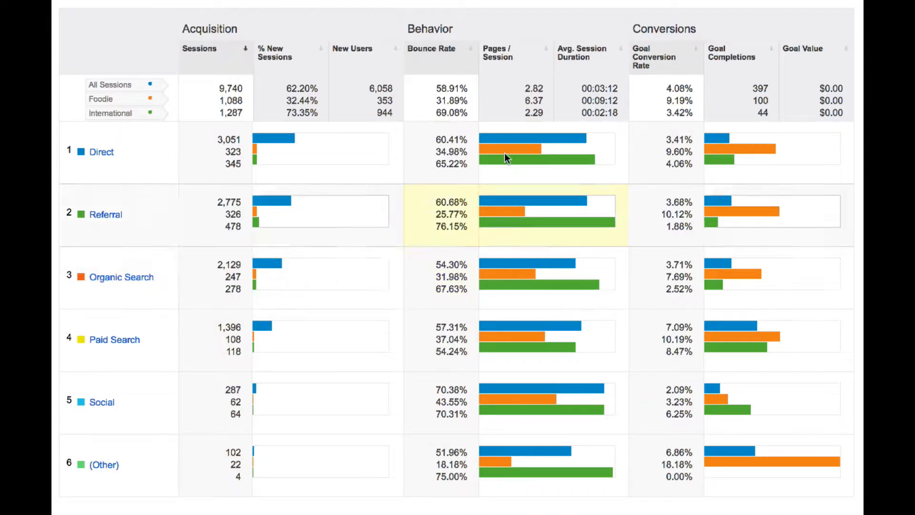
{"action": "mouse_move", "coordinate": [501, 229]}
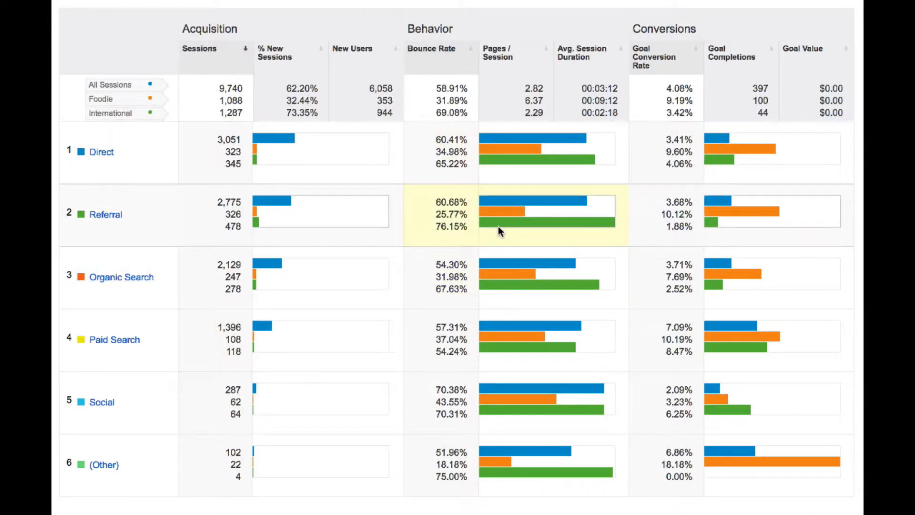
{"action": "mouse_move", "coordinate": [505, 287]}
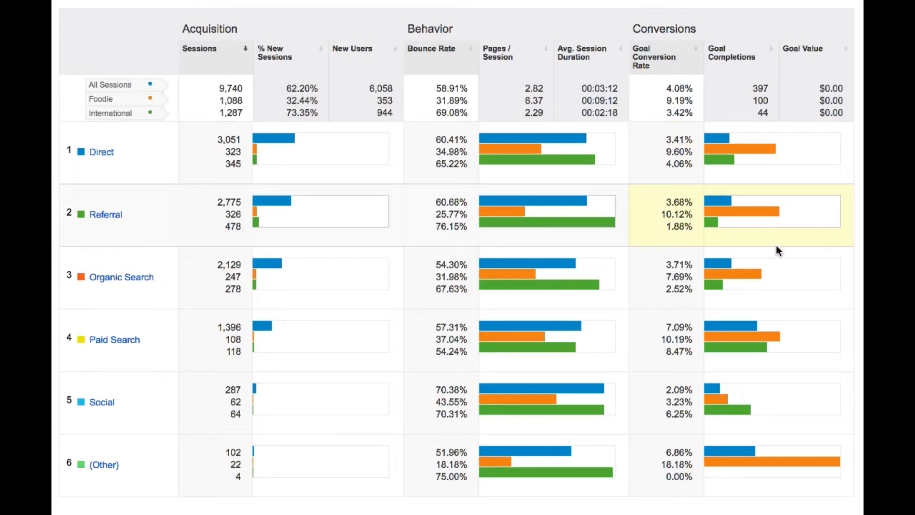
{"action": "mouse_move", "coordinate": [791, 329]}
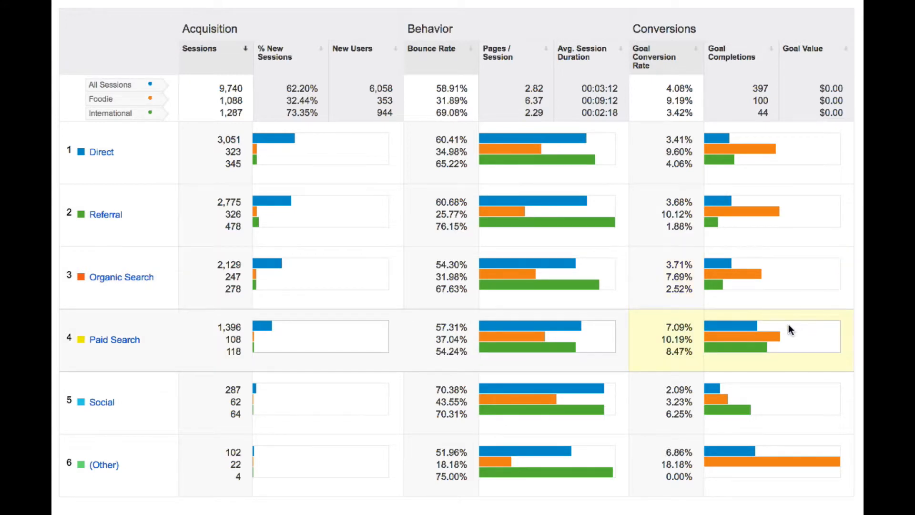
{"action": "mouse_move", "coordinate": [799, 386]}
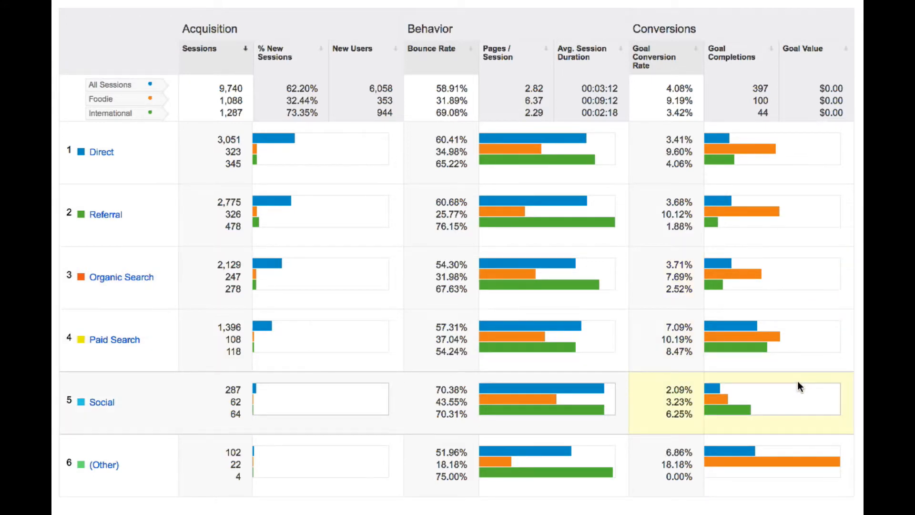
{"action": "mouse_move", "coordinate": [794, 397]}
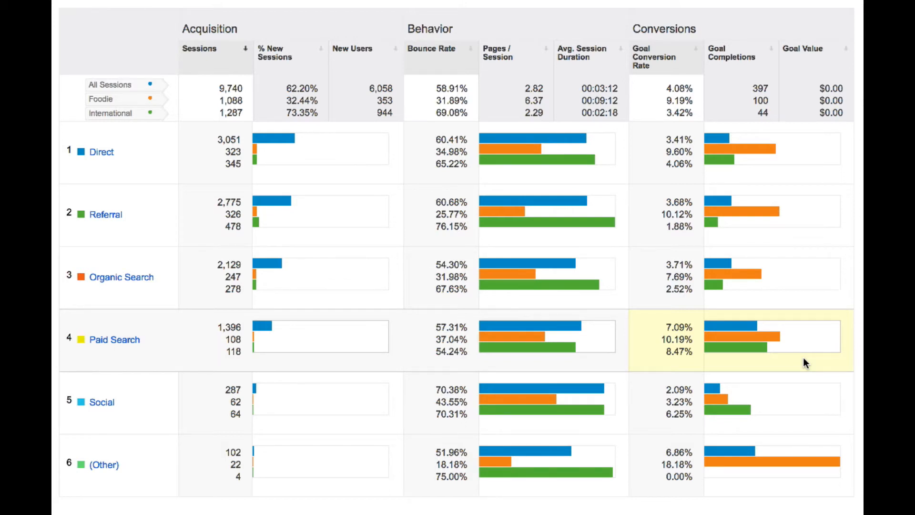
{"action": "mouse_move", "coordinate": [745, 197]}
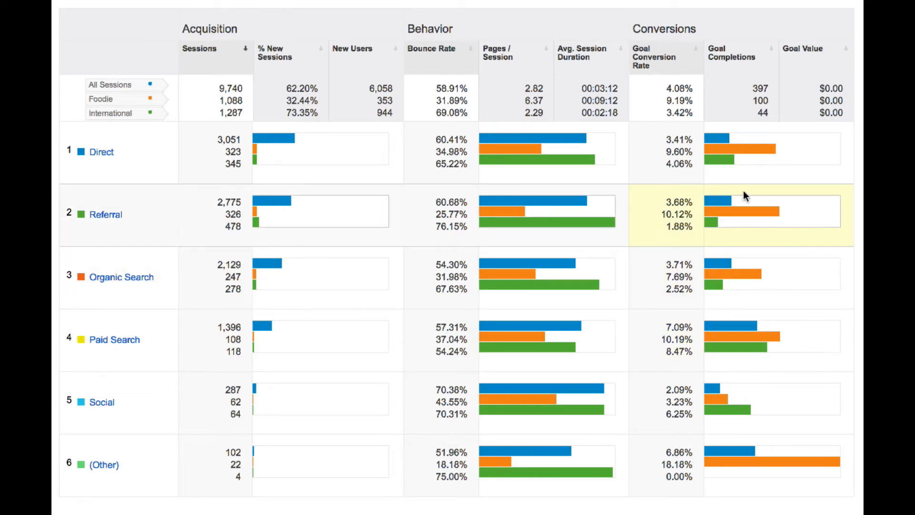
{"action": "mouse_move", "coordinate": [740, 233]}
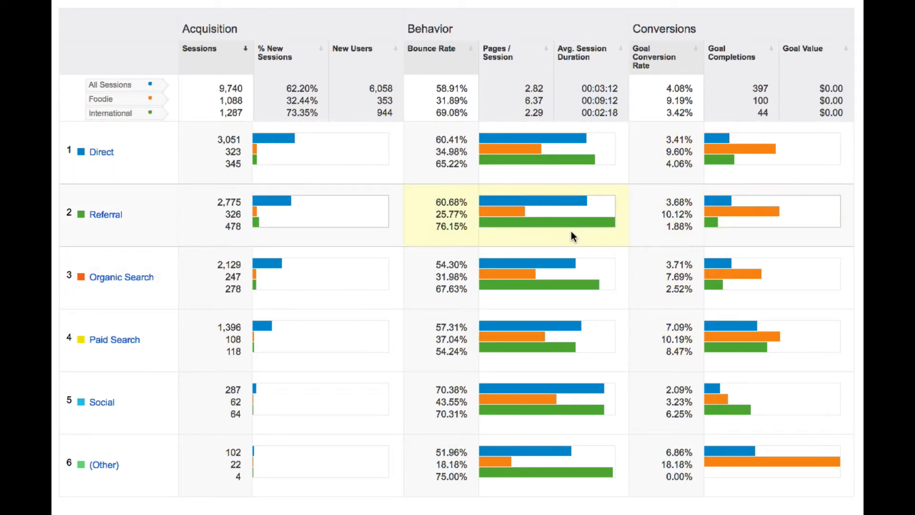
{"action": "mouse_move", "coordinate": [571, 228]}
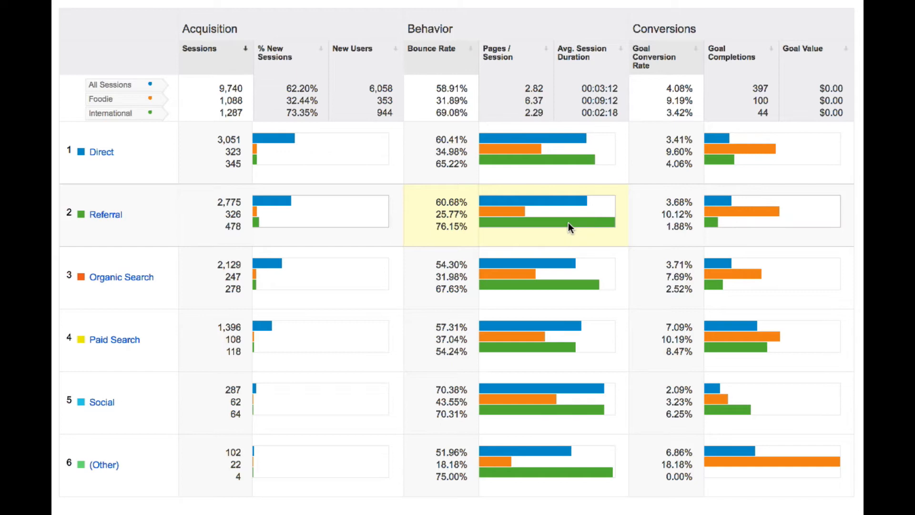
{"action": "mouse_move", "coordinate": [758, 209]}
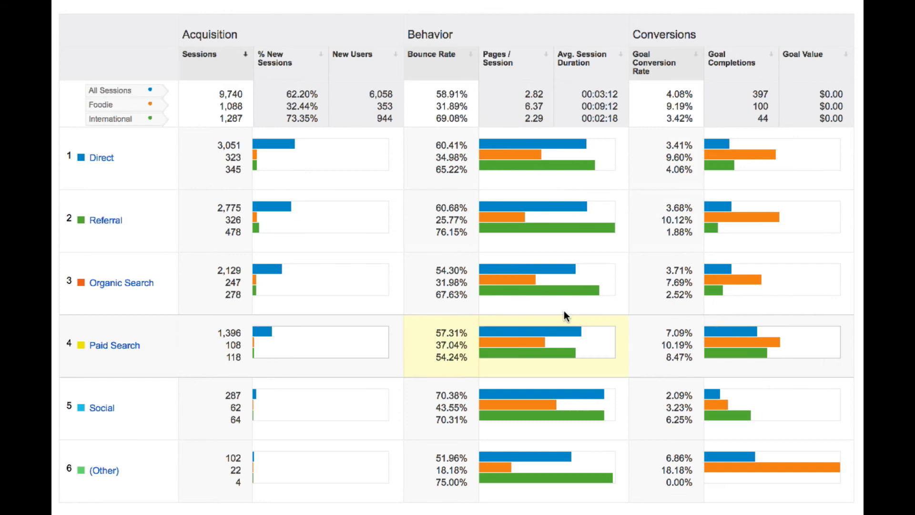
{"action": "mouse_move", "coordinate": [623, 309]}
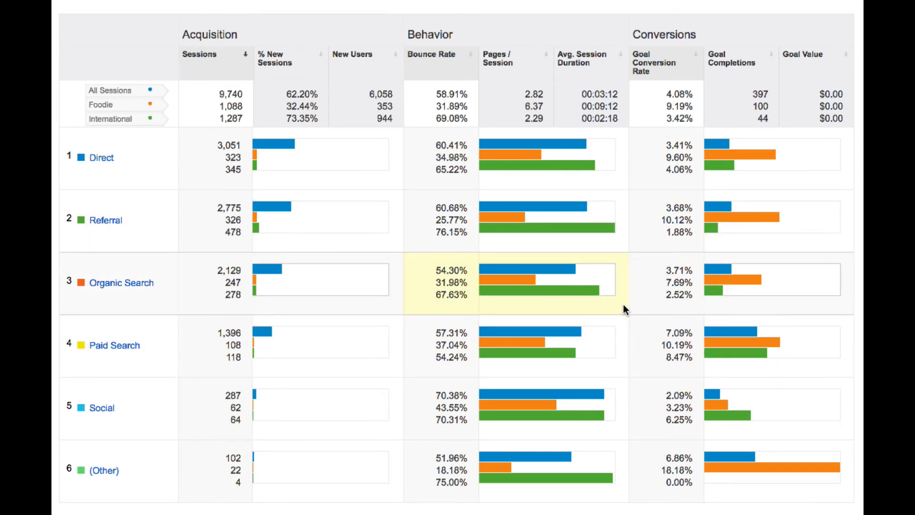